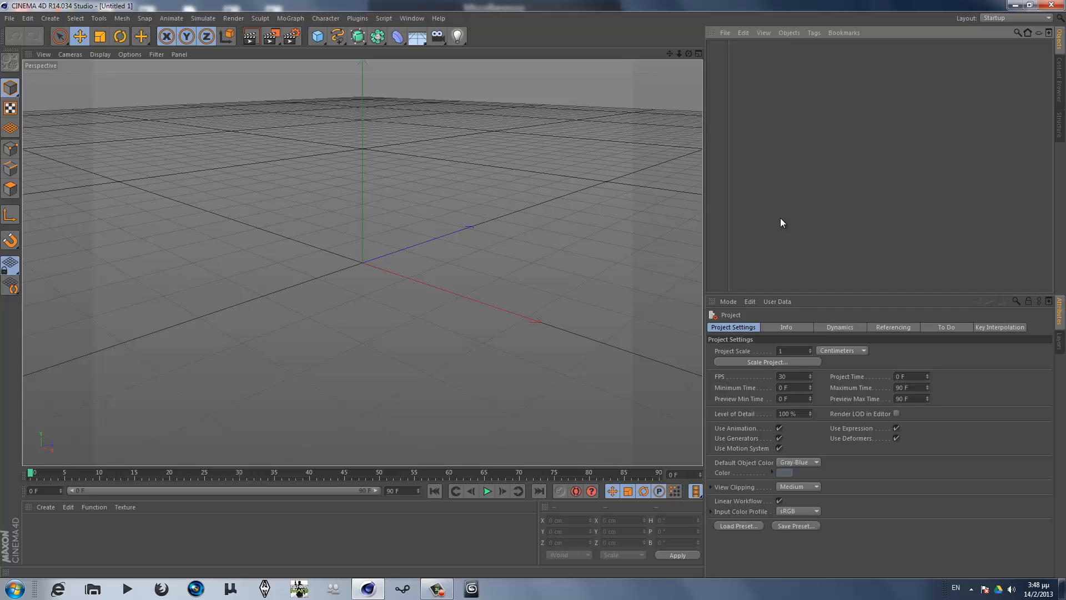
mouse_move(903, 206)
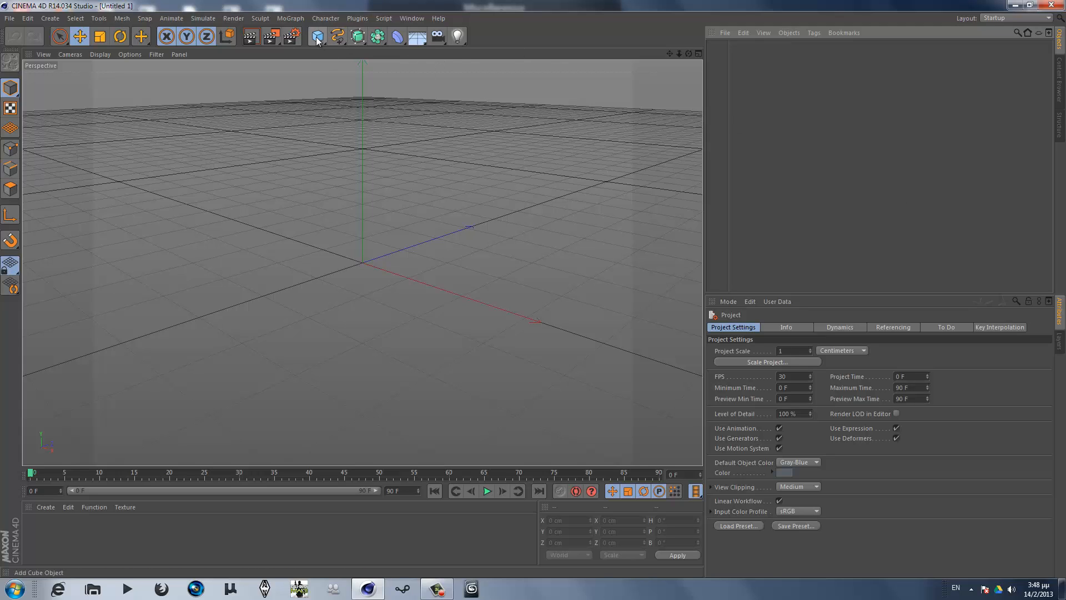
Step: Add a large sphere of about 141 cm radius near the scene centre
left_click(316, 36)
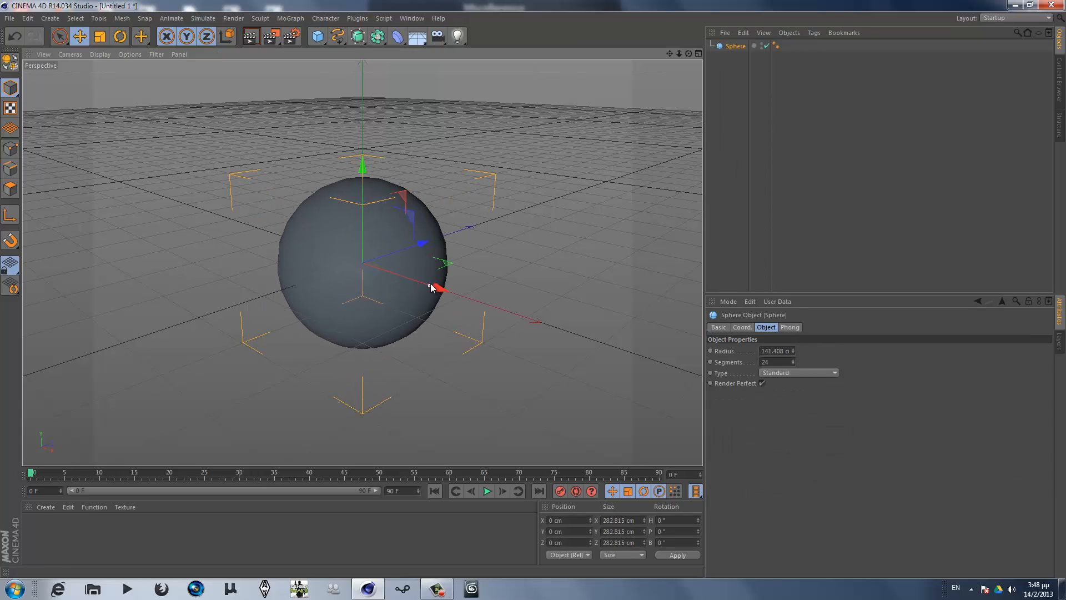
mouse_move(438, 289)
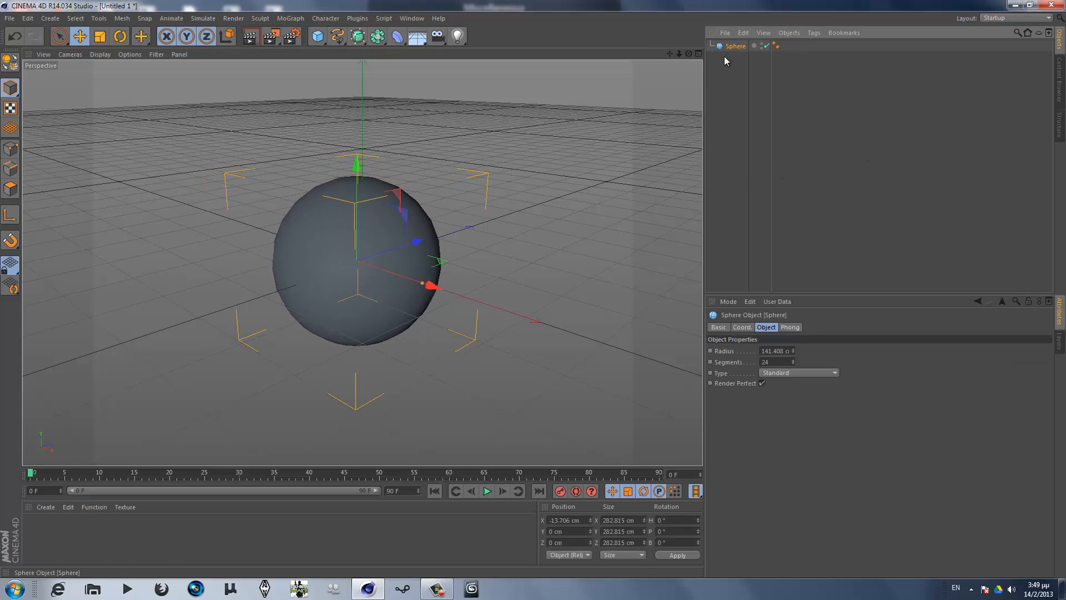
Step: Duplicate the sphere as Sphere.1, a small ~16 cm copy placed to its right
key("ctrl+c")
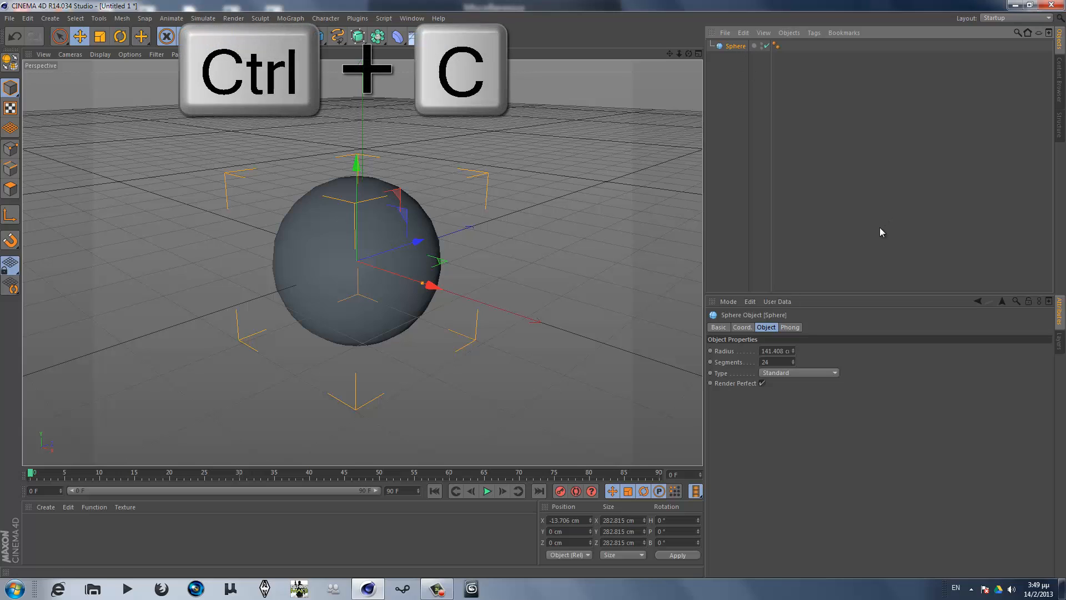
key("ctrl+v")
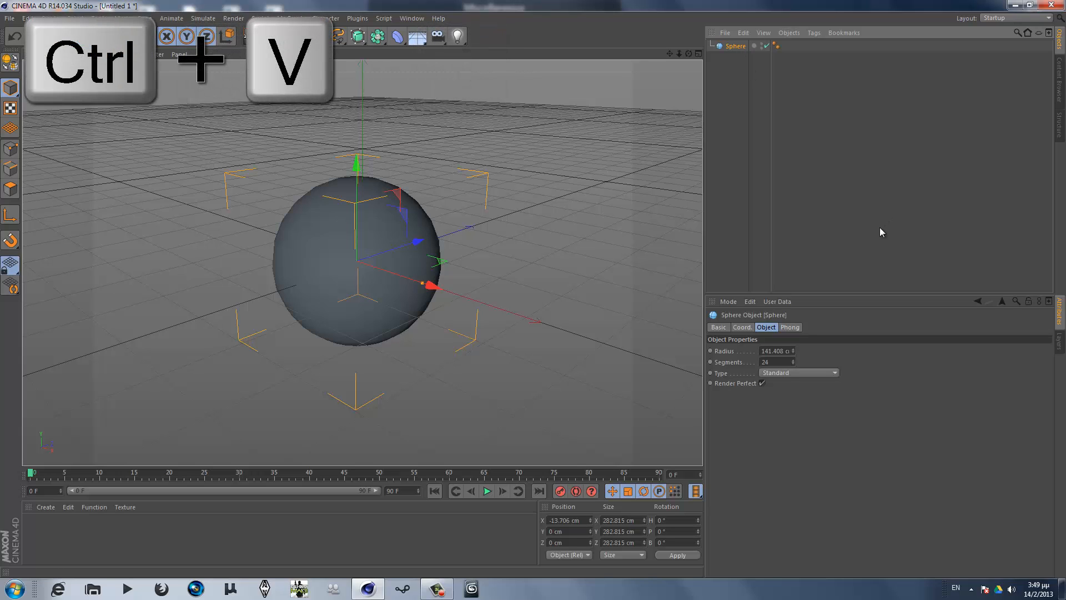
key("ctrl+v")
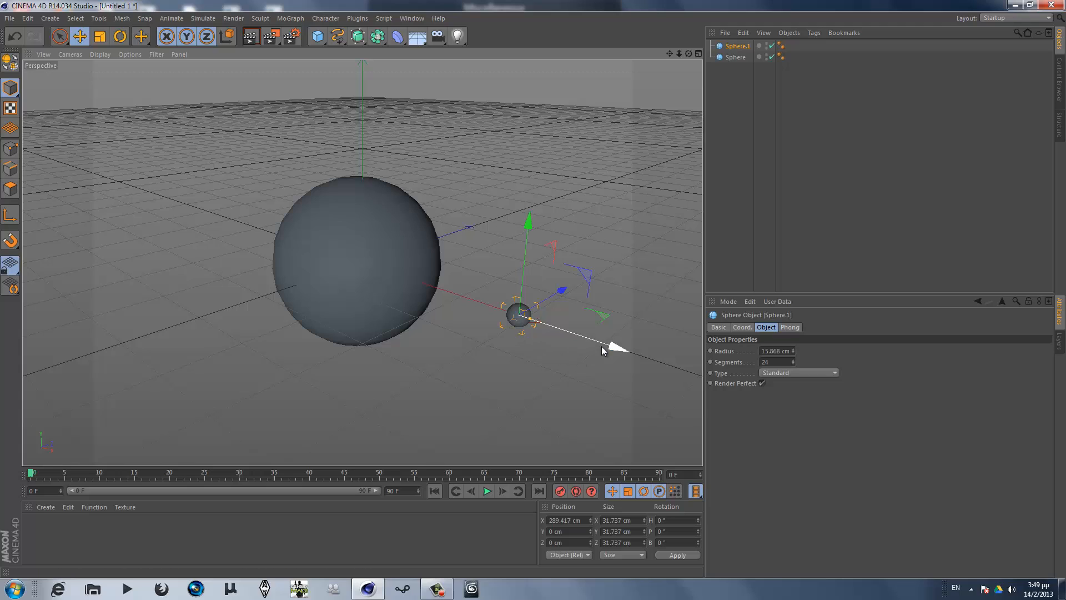
mouse_move(610, 349)
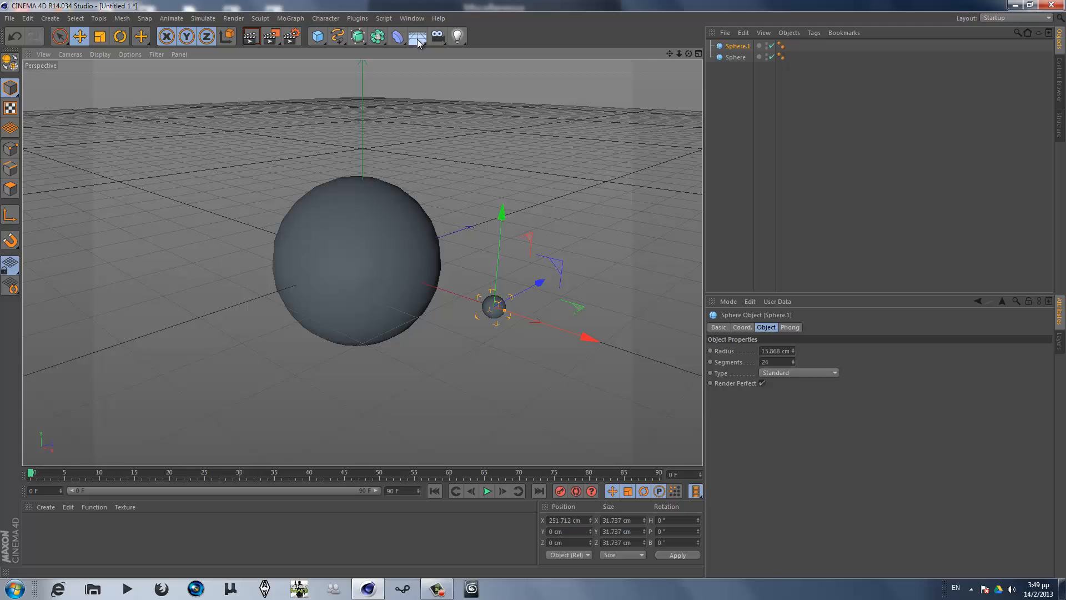
Step: Add a MoGraph Cloner and make Sphere.1 its child, stacking three small spheres
left_click(290, 19)
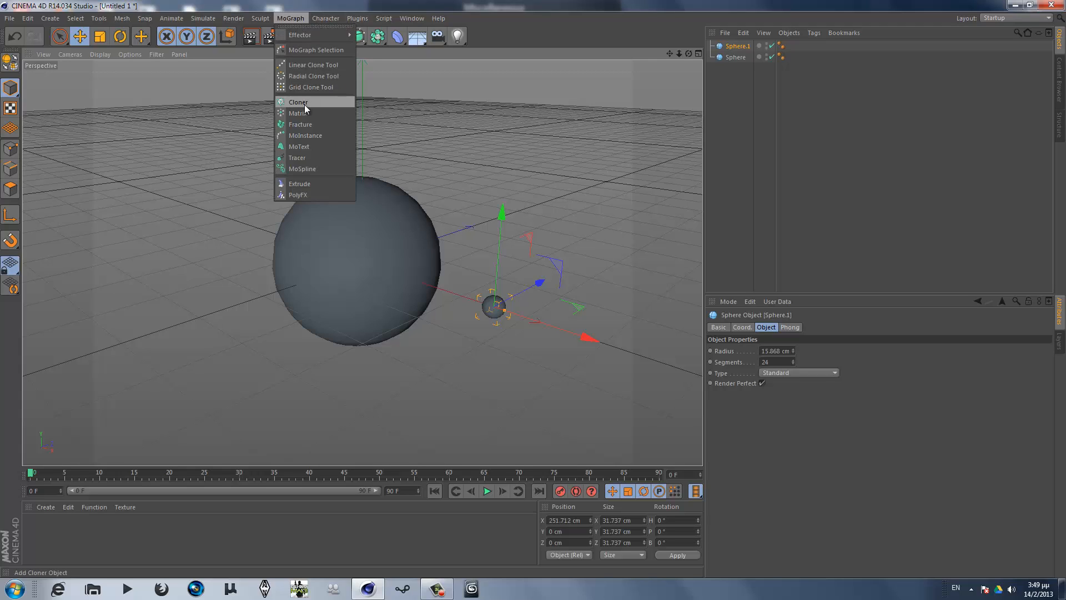
left_click(297, 102)
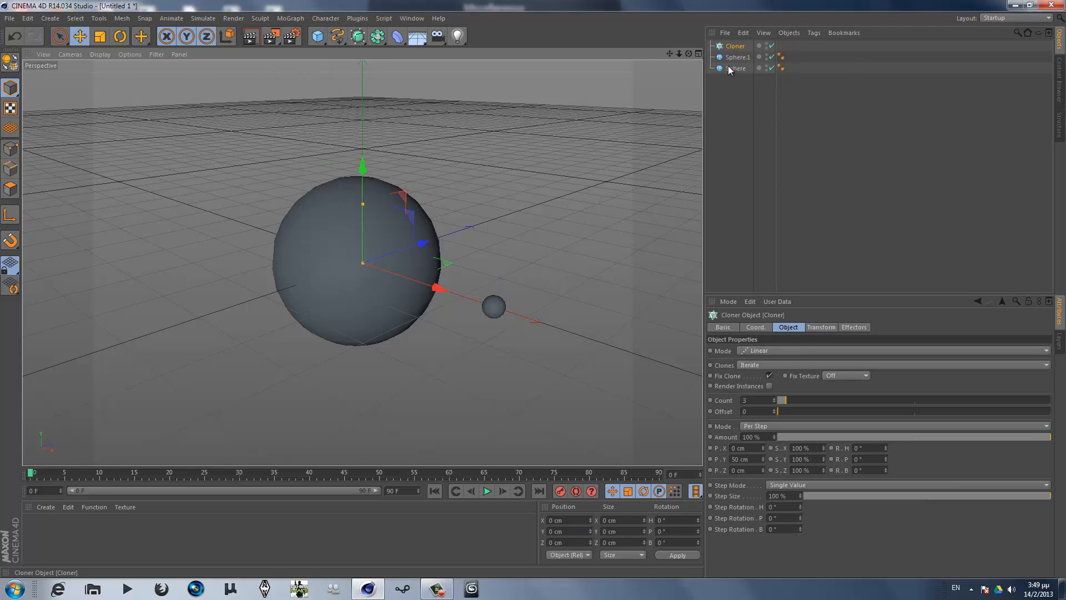
left_click(737, 57)
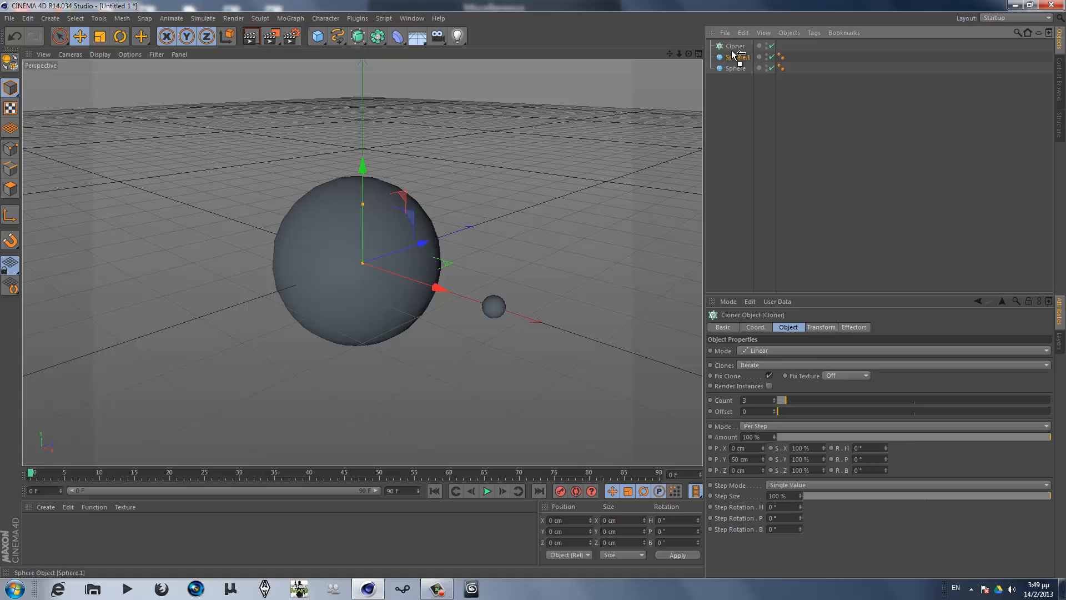
left_click(743, 57)
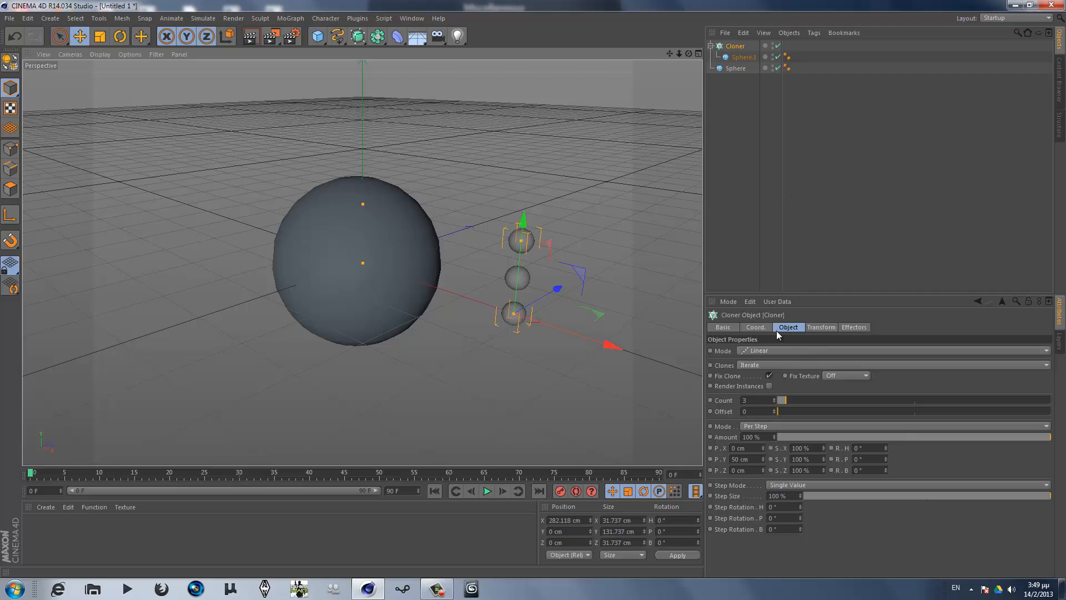
mouse_move(727, 321)
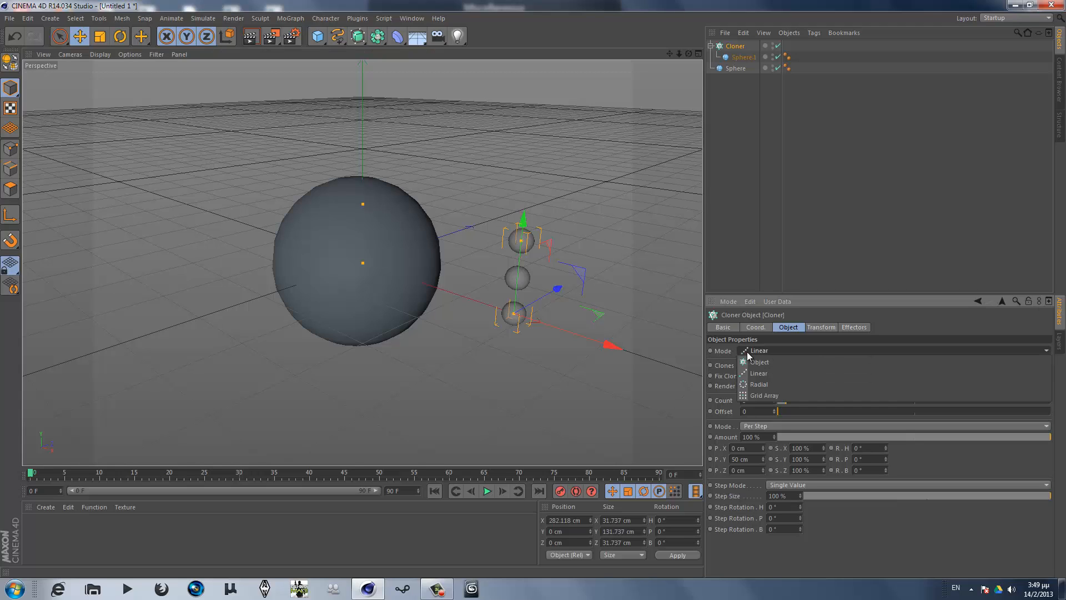
Step: Switch the Cloner to Grid Array mode with a 6×1×6 count of small spheres
left_click(764, 395)
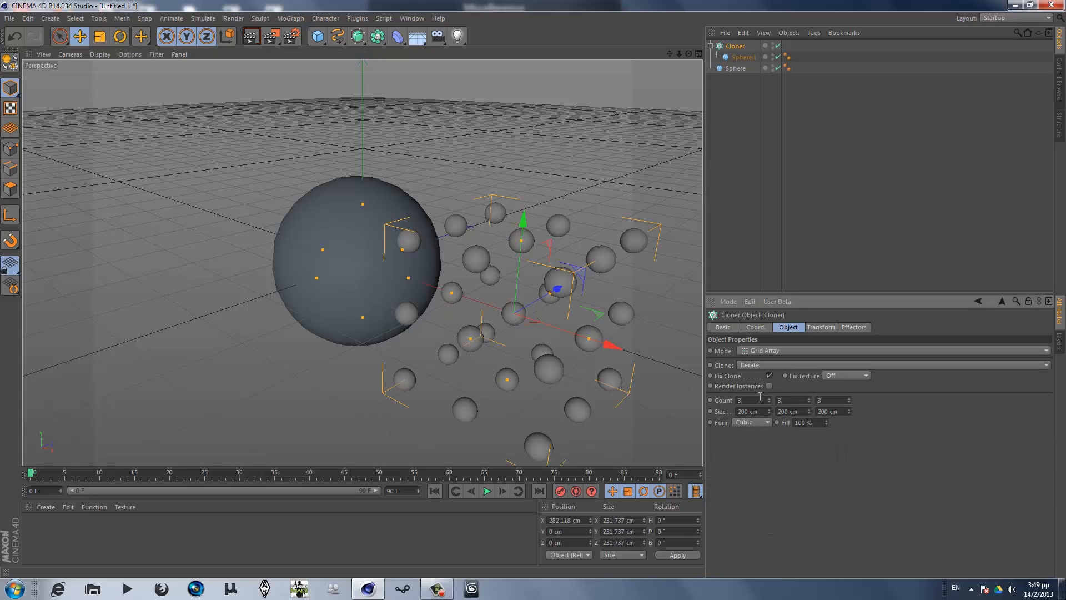
triple_click(751, 400)
type("6")
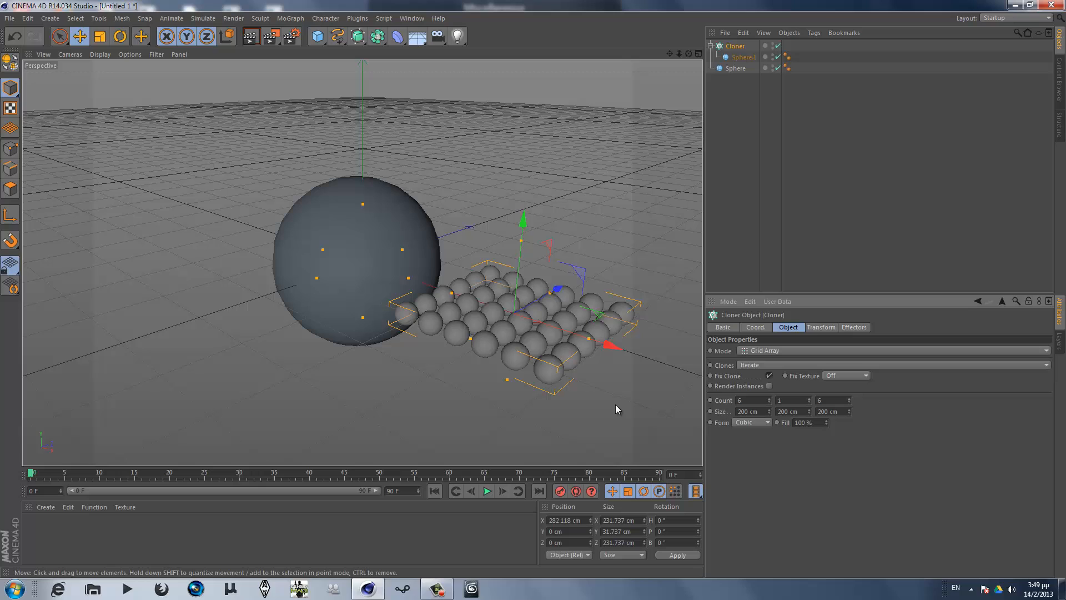
mouse_move(586, 340)
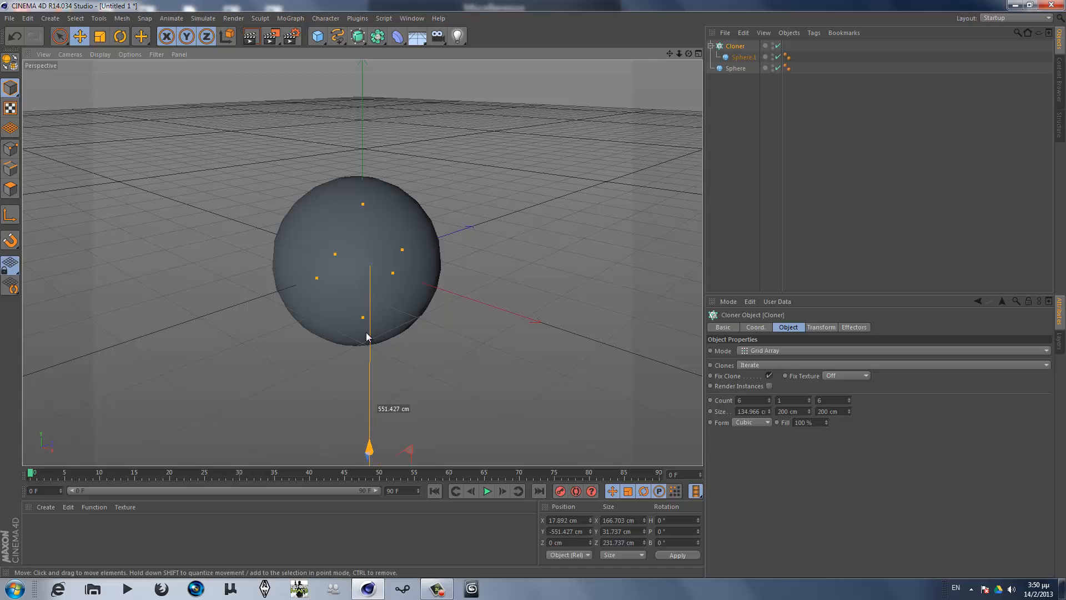
Step: Add an Attractor effector and move it onto the large sphere
left_click(735, 68)
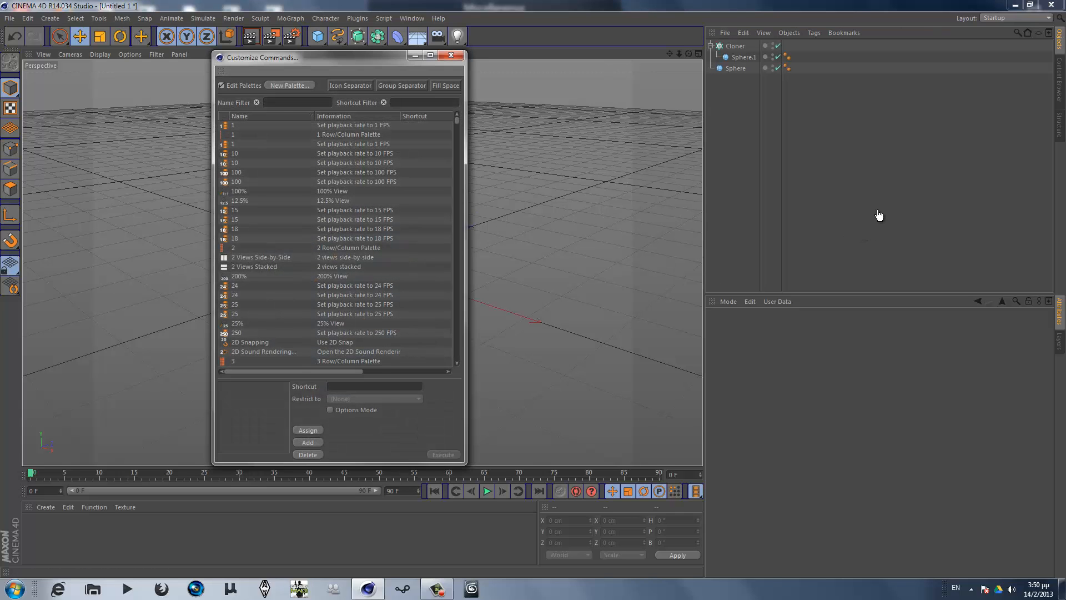
type("a")
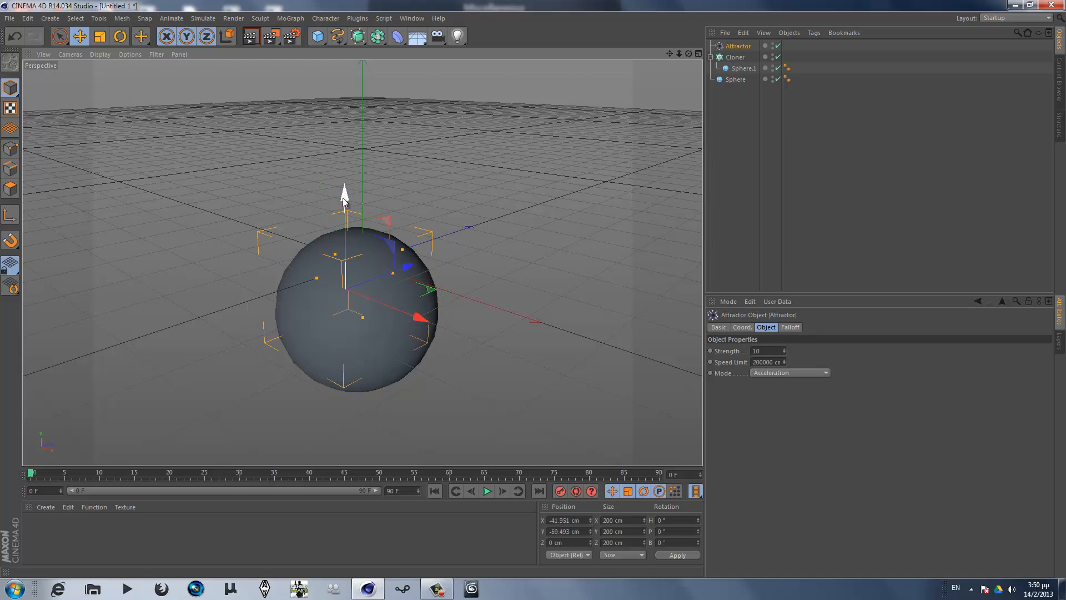
left_click_drag(343, 190, 344, 206)
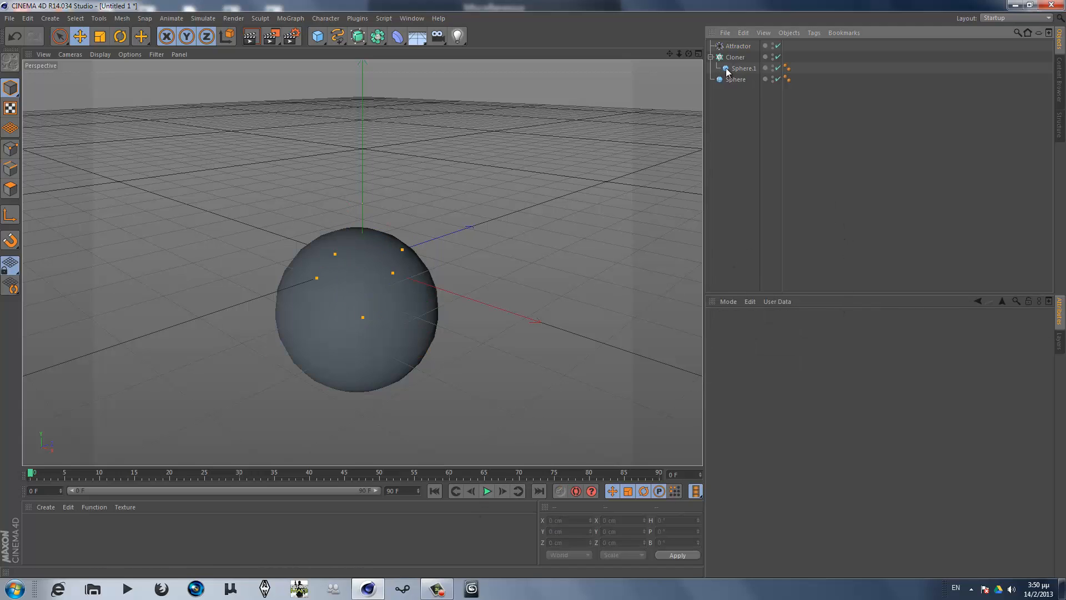
Step: Give the large Sphere a Collider Body tag and Sphere.1 a Rigid Body tag
left_click(736, 79)
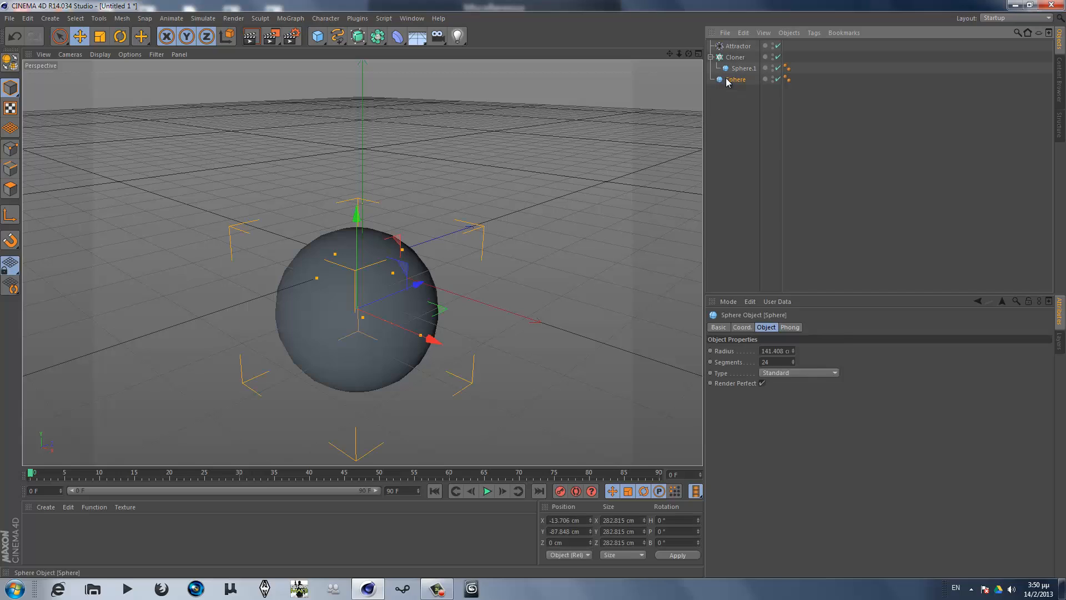
right_click(736, 79)
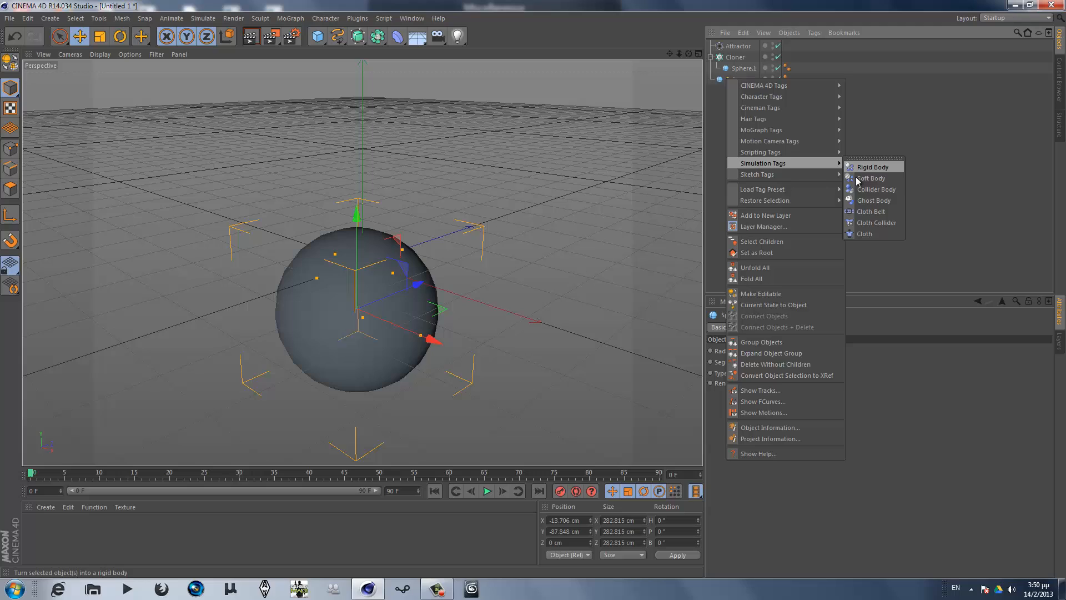
left_click(871, 178)
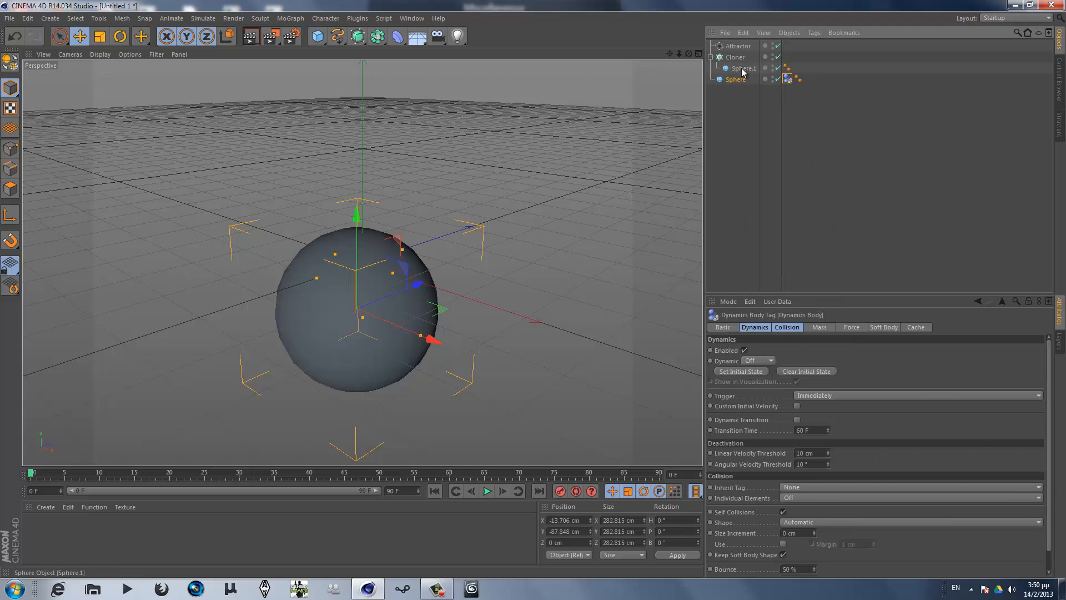
left_click(743, 68)
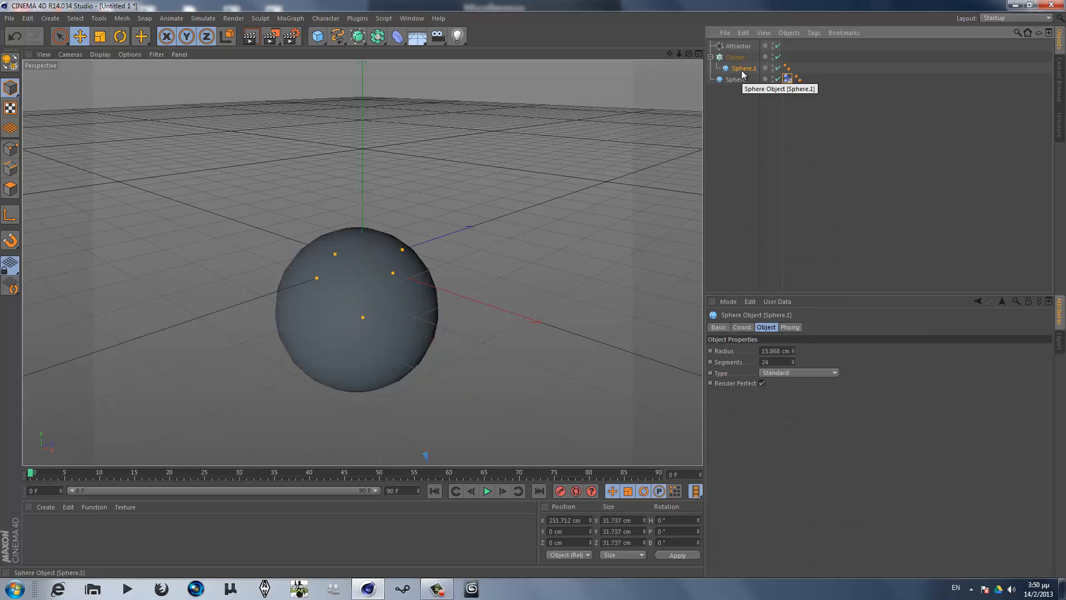
right_click(741, 67)
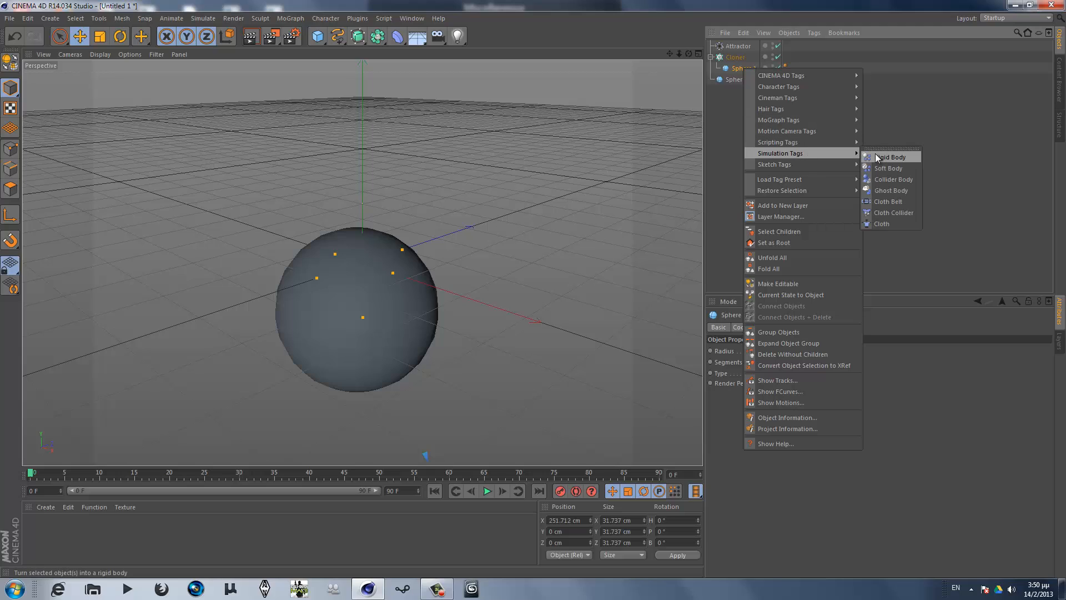
left_click(891, 156)
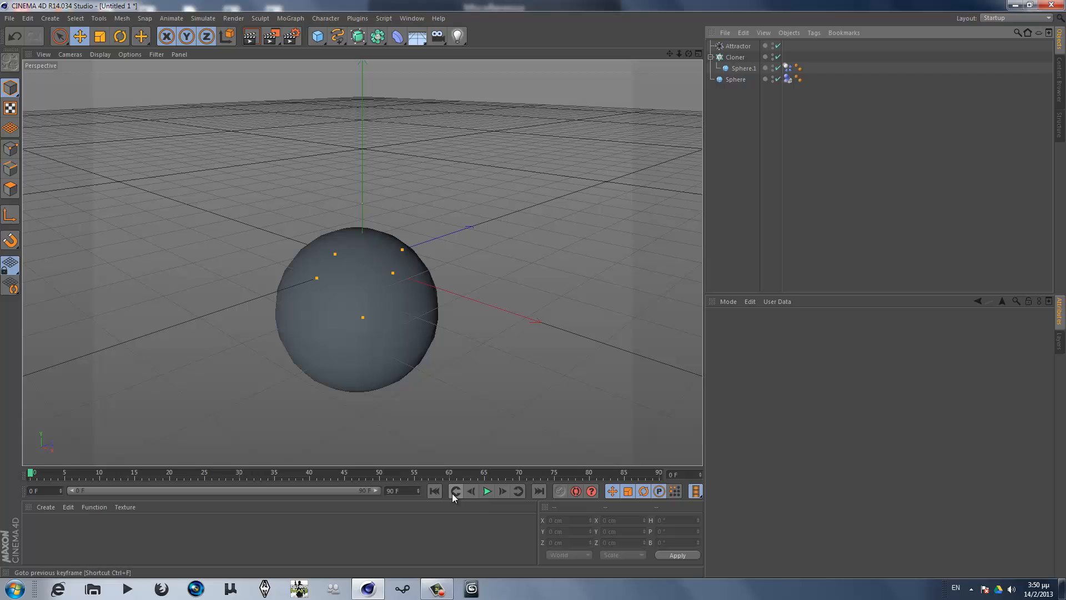
Step: Test-play the simulation, rewind to the start and inspect Sphere.1
left_click(486, 491)
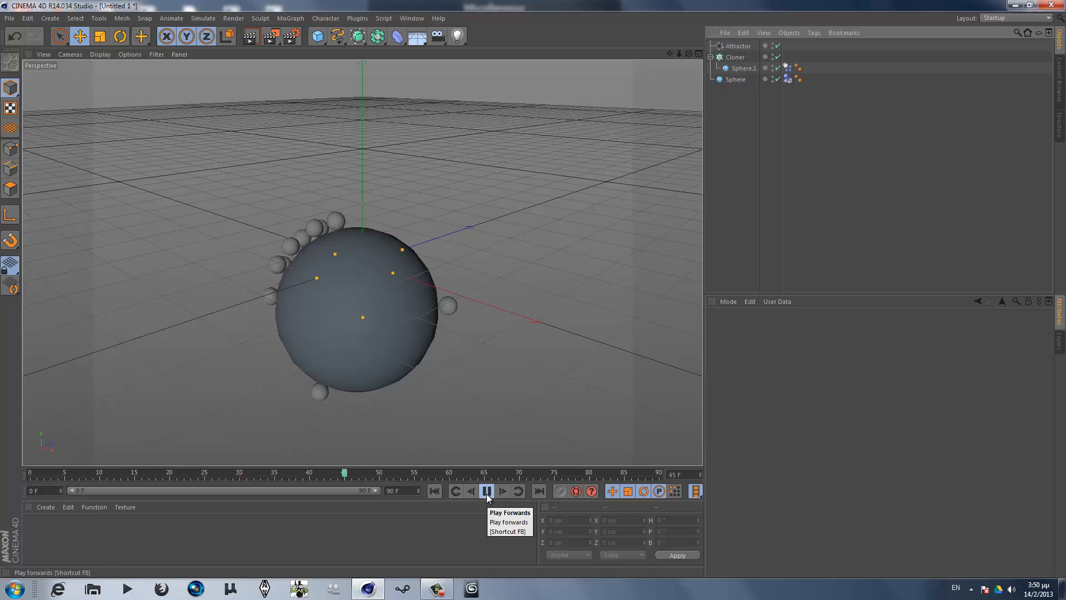
left_click(487, 491)
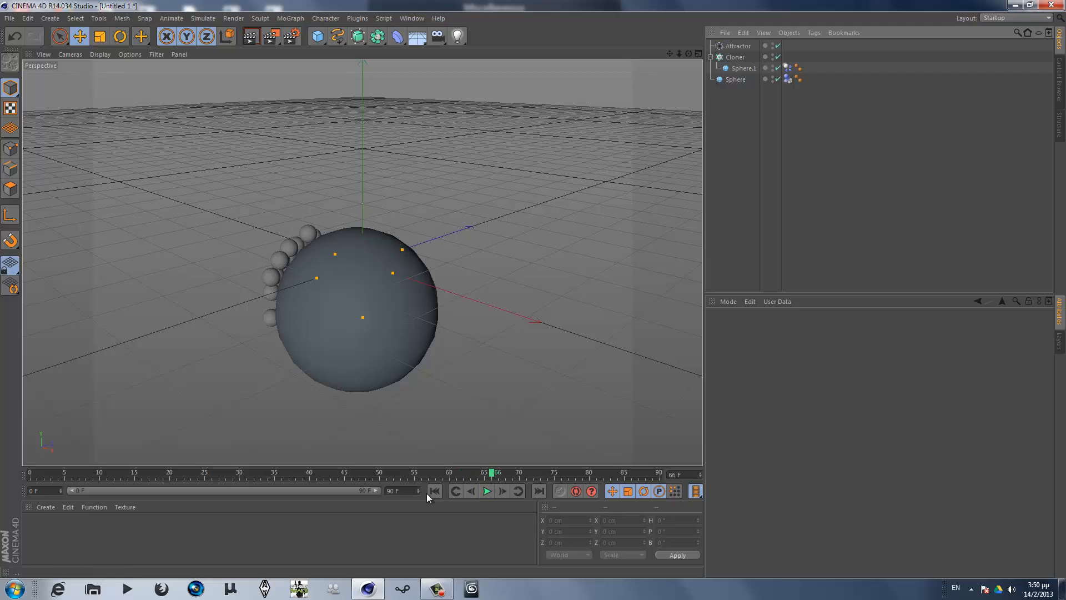
left_click(433, 490)
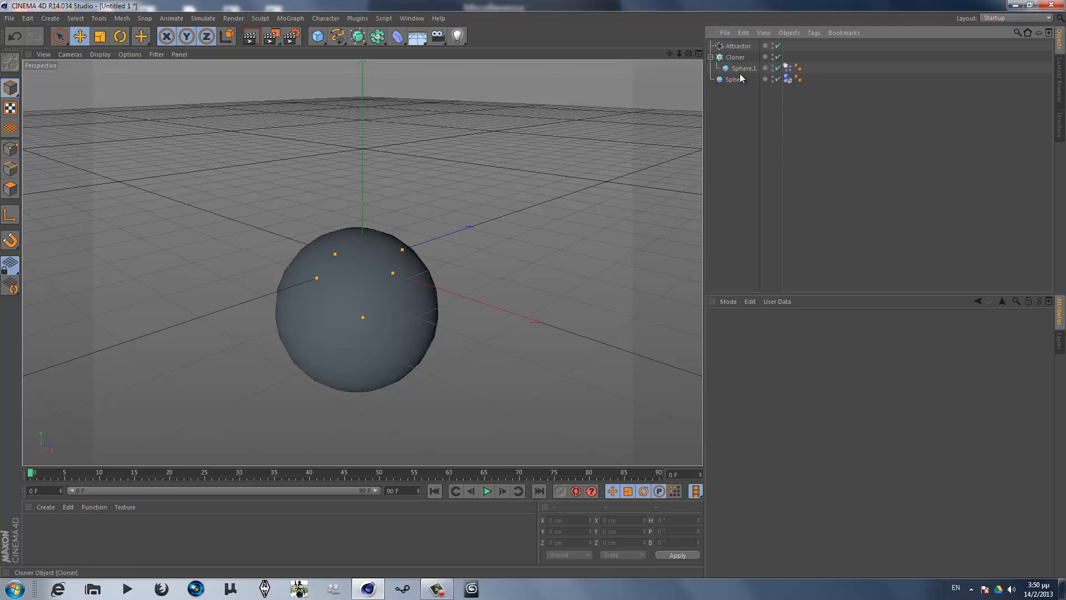
left_click(742, 67)
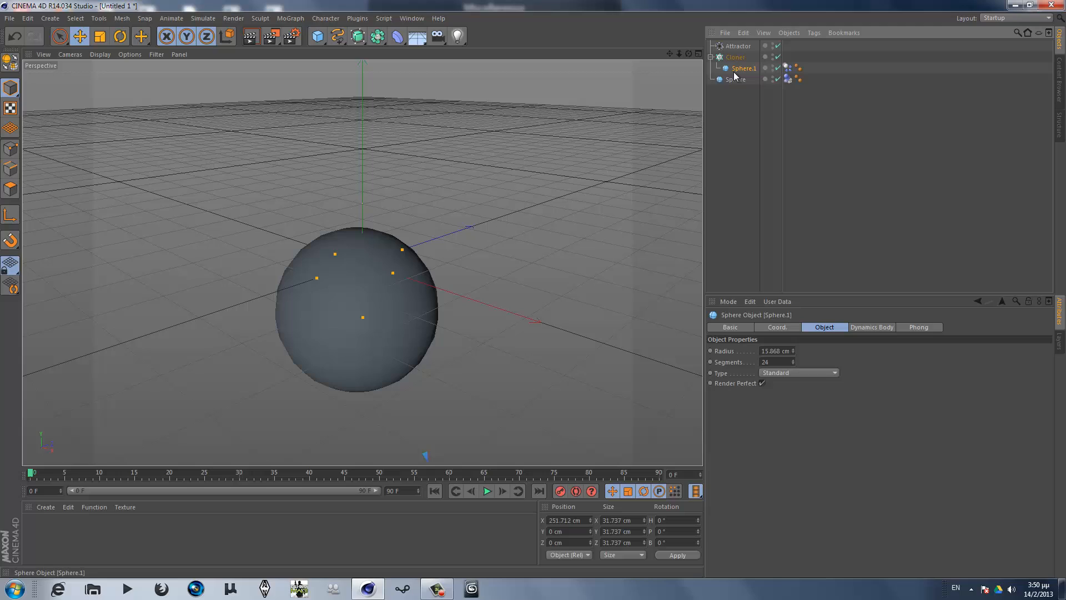
Step: Lower the Cloner grid beneath the large sphere and replay so the spheres cling to it
left_click(735, 56)
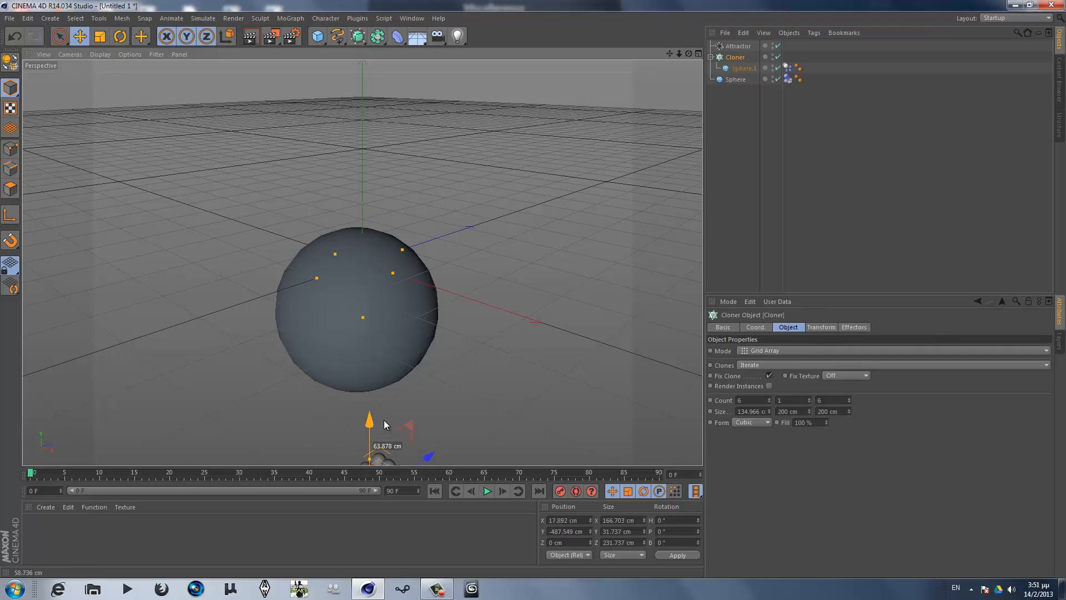
left_click(433, 490)
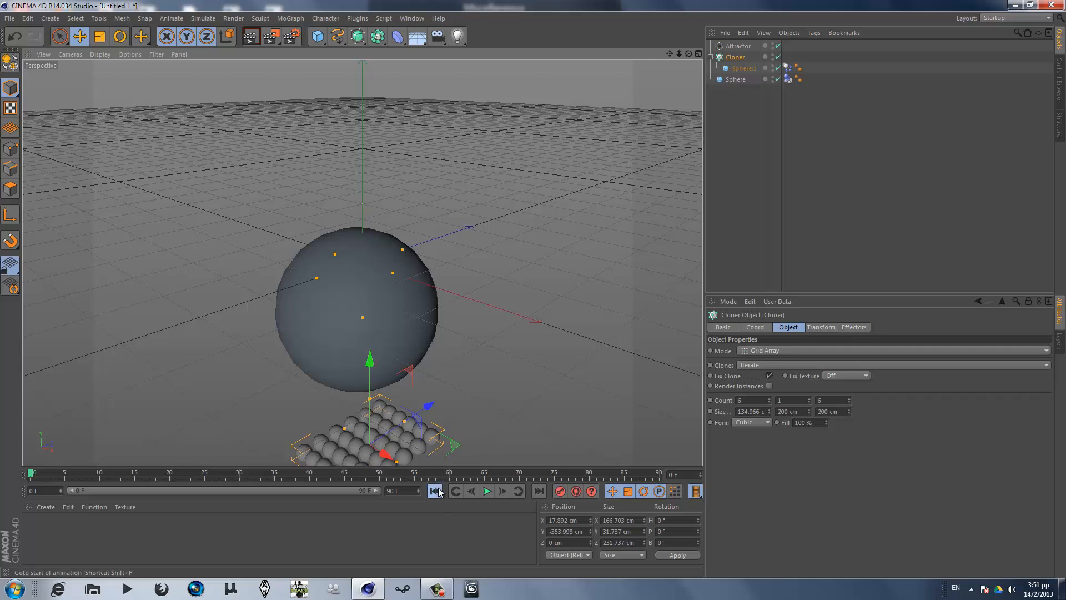
left_click(487, 490)
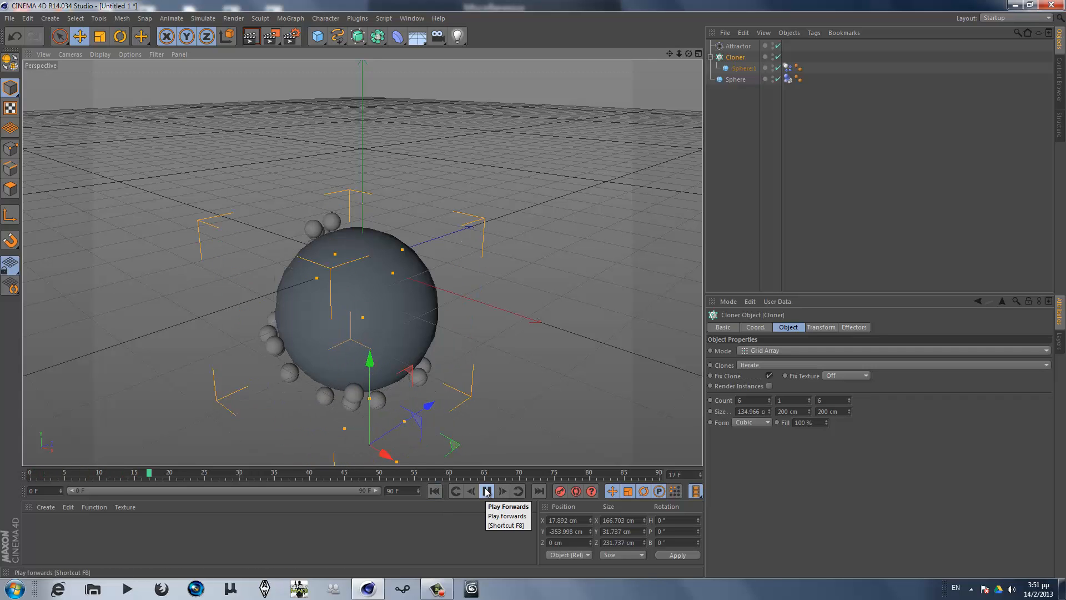
left_click(485, 491)
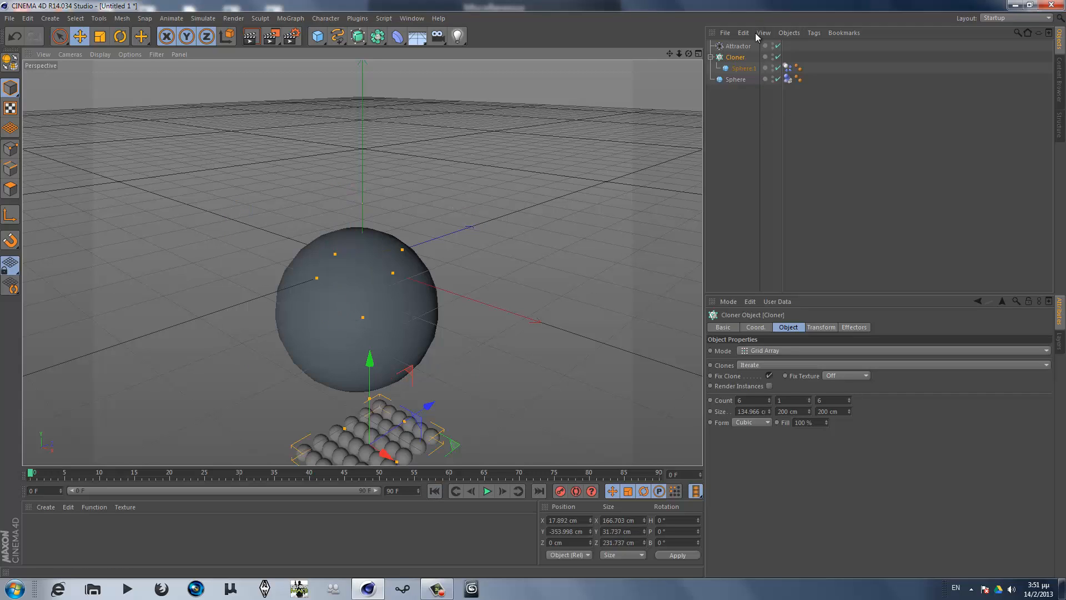
left_click(736, 46)
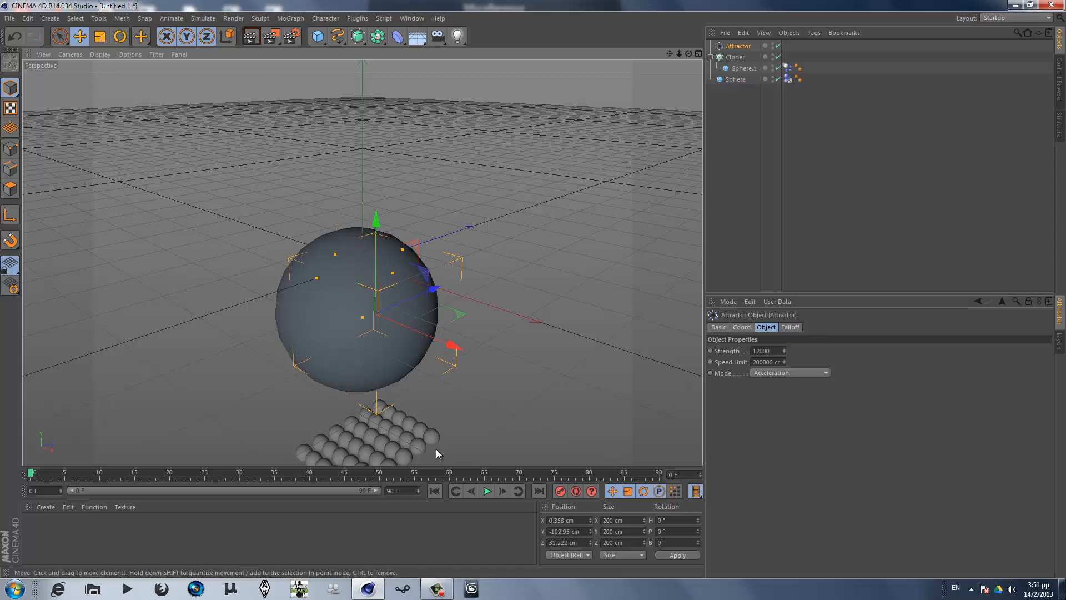
Step: Play with the Attractor dragged to about −117 cm X, then rewind to frame 0
left_click(486, 490)
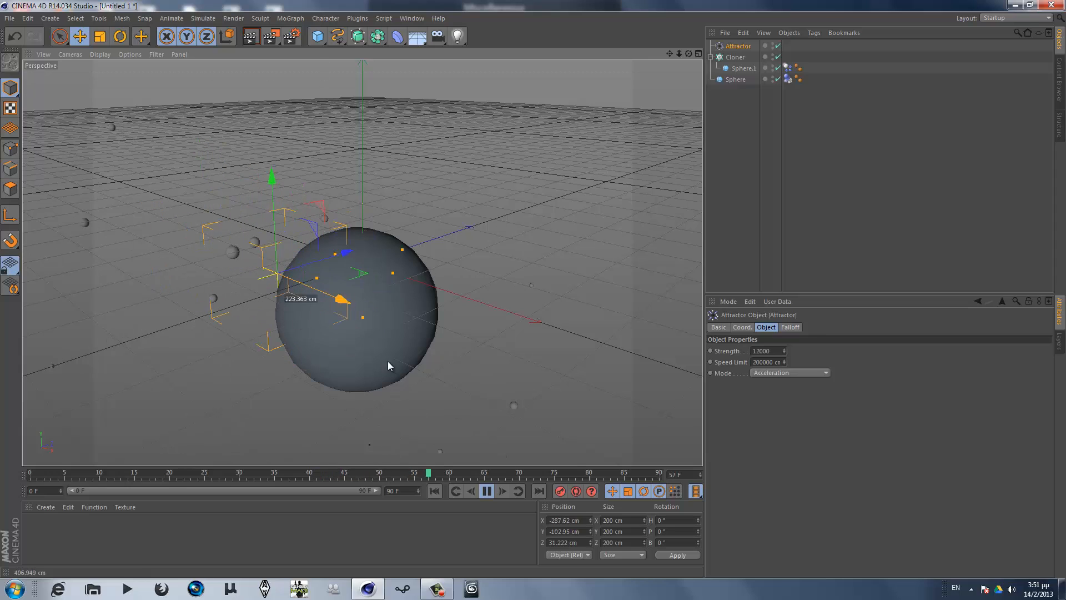
left_click(487, 490)
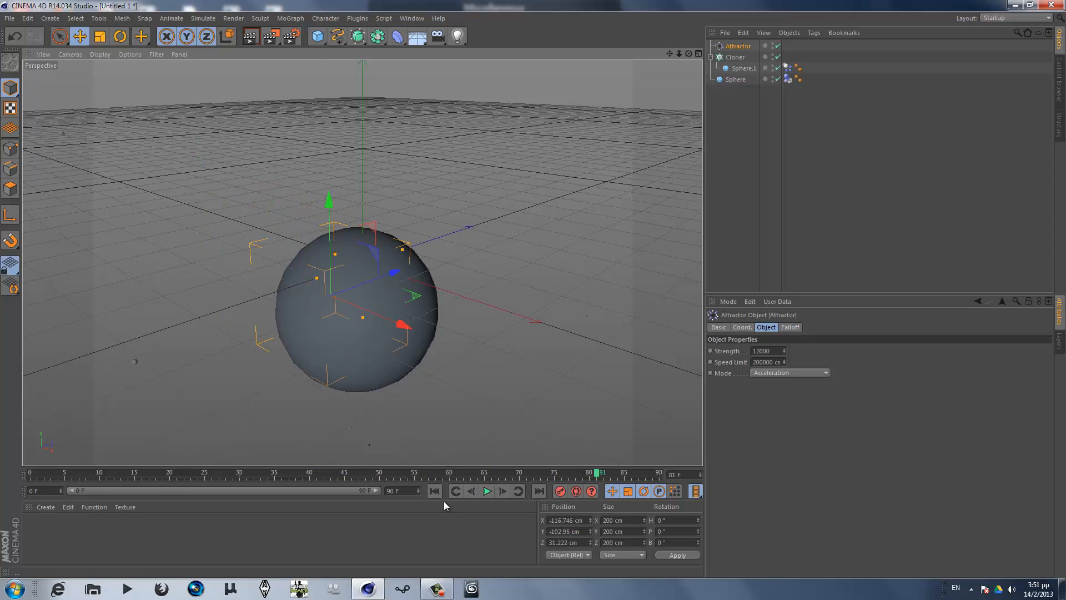
left_click(434, 490)
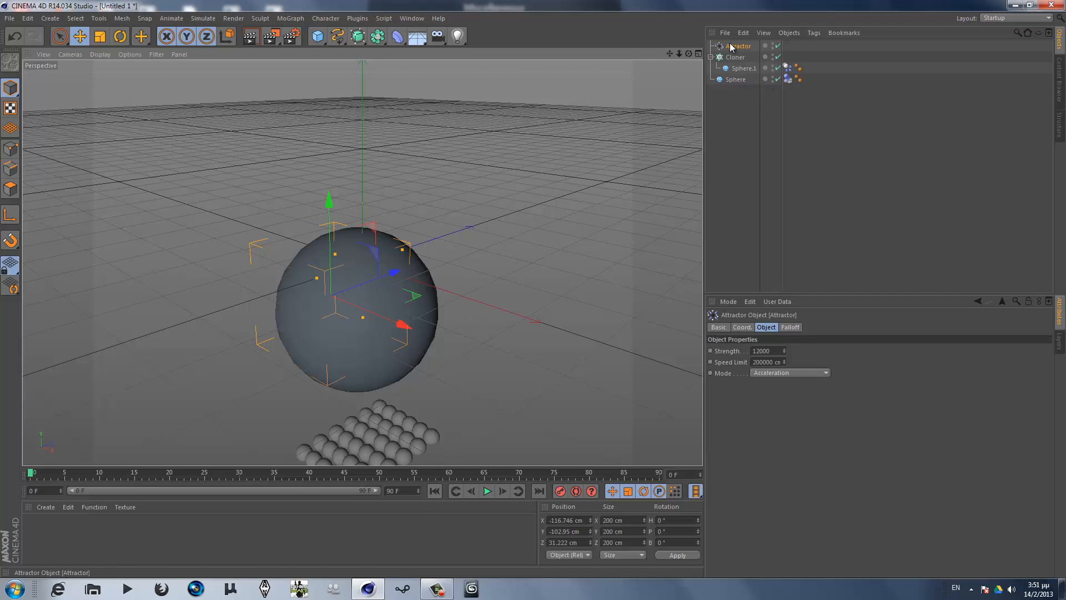
mouse_move(892, 212)
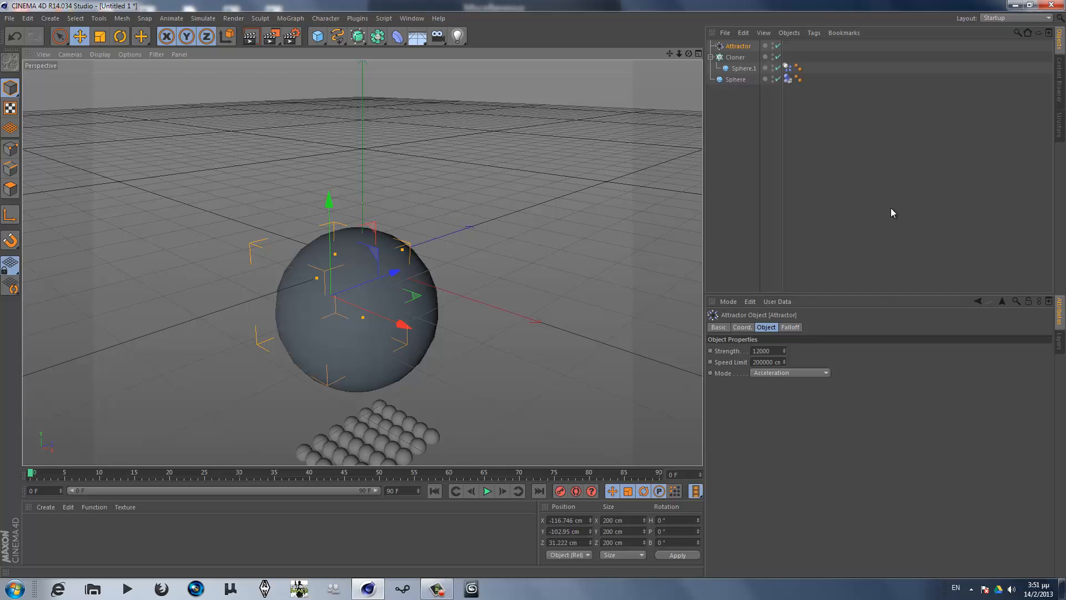
mouse_move(892, 236)
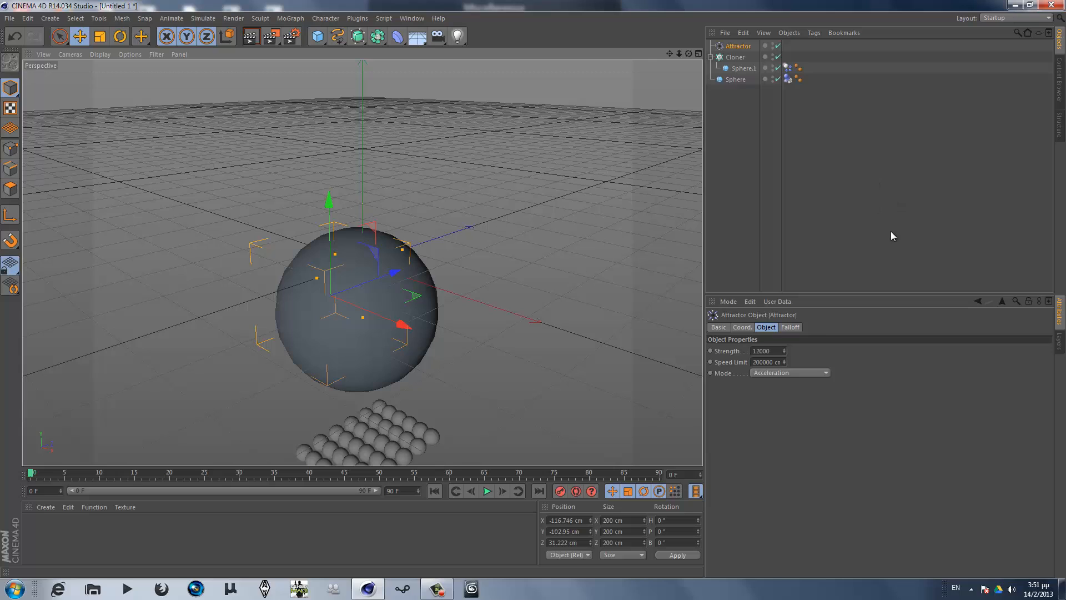